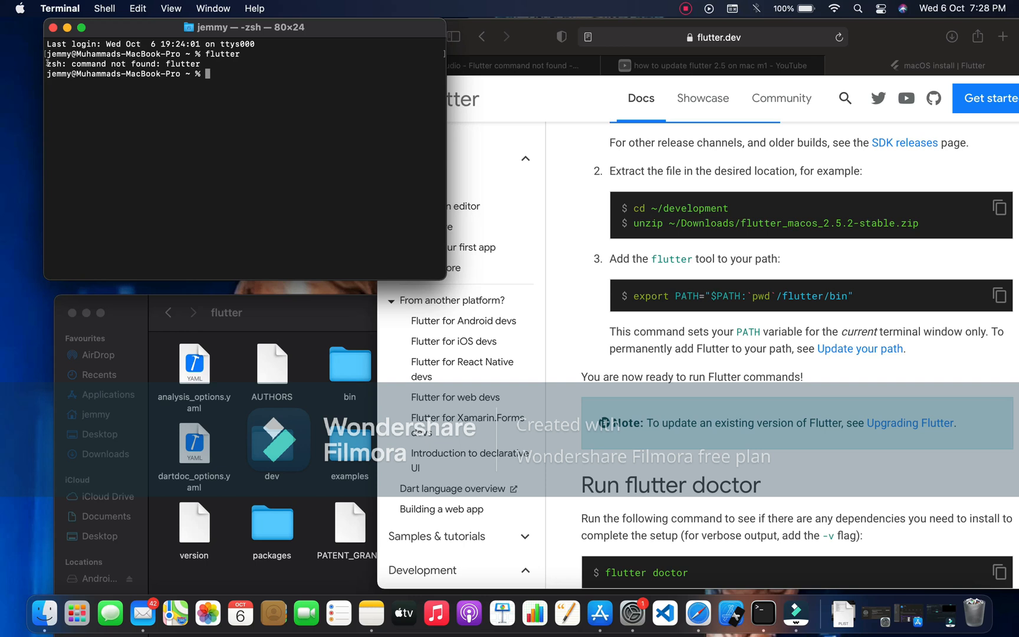
# Run flutter and flutter doctor in Terminal; both report 'command not found'
pyautogui.doubleClick(124, 64)
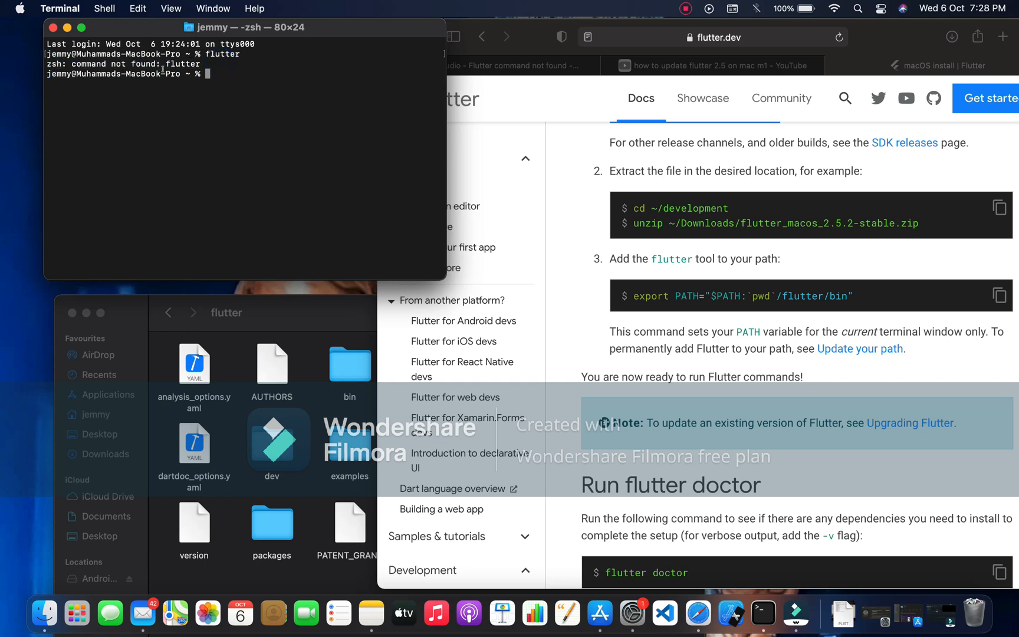
pyautogui.click(226, 67)
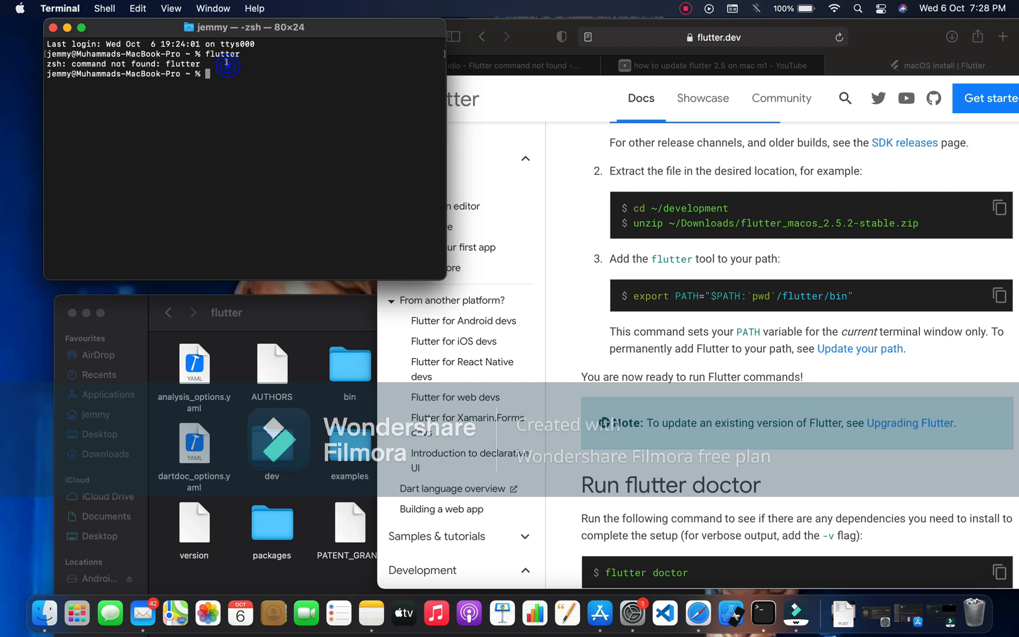
pyautogui.write('flutter doc')
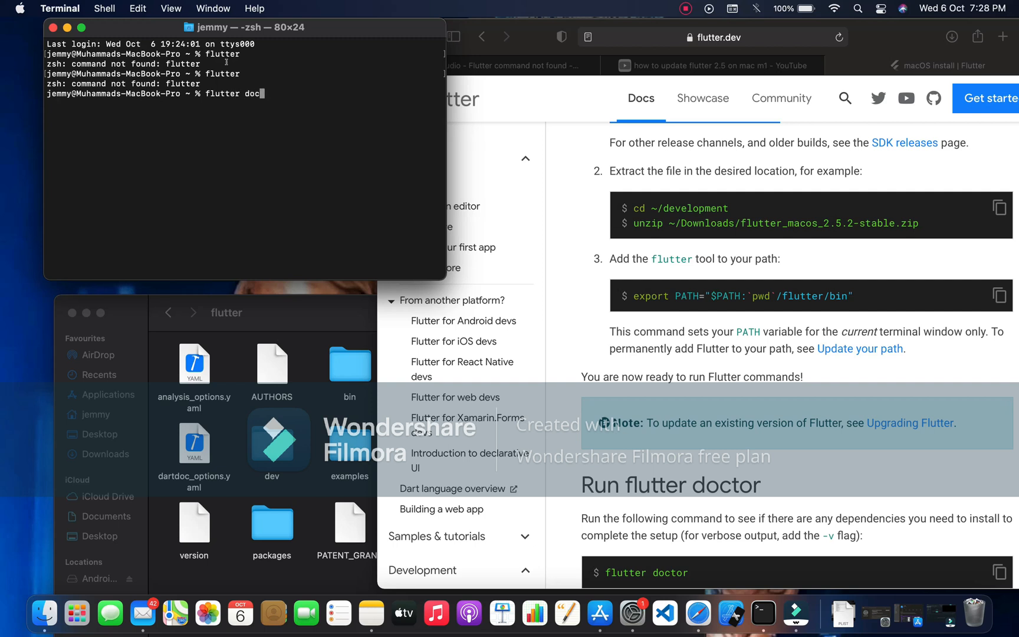
pyautogui.press('Return')
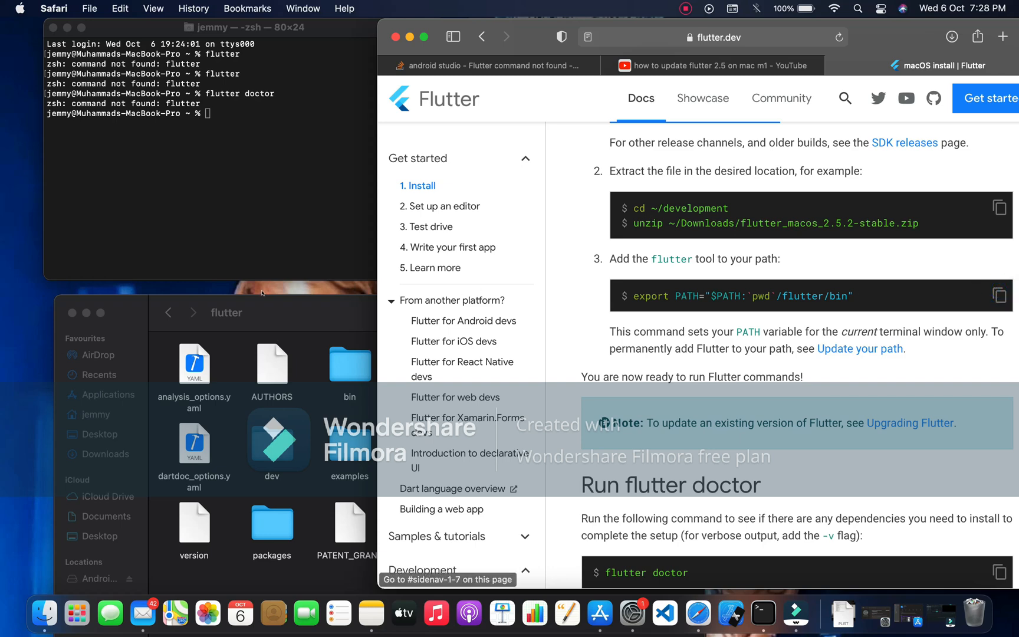
# Copy the line export PATH="$PATH:`pwd`/flutter/bin" from flutter.dev into a new note
pyautogui.click(371, 612)
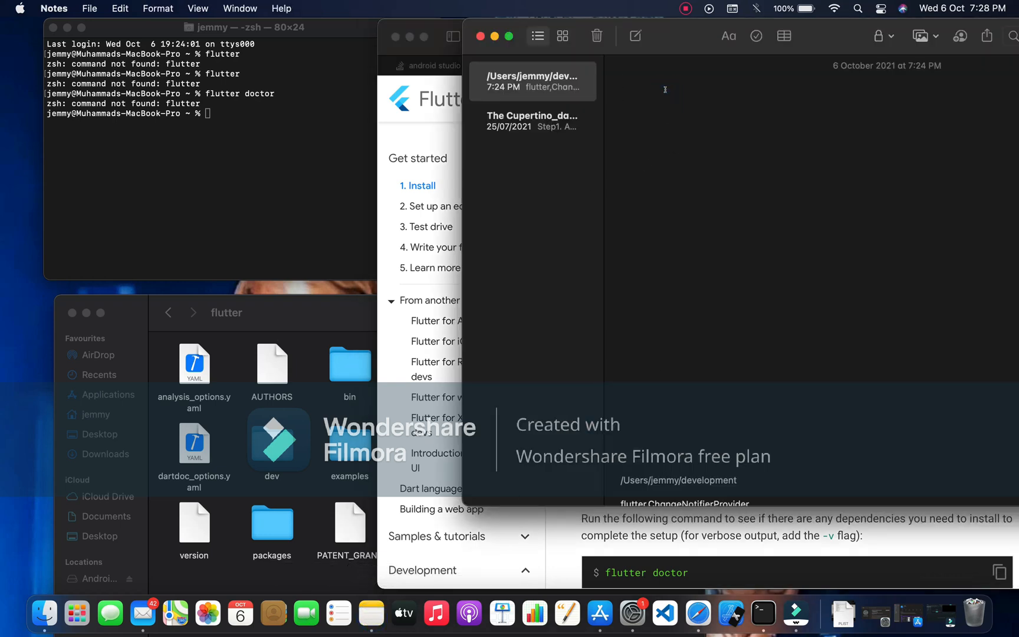
pyautogui.write('export PATH="$PATH:`pwd`/flutter/bin"')
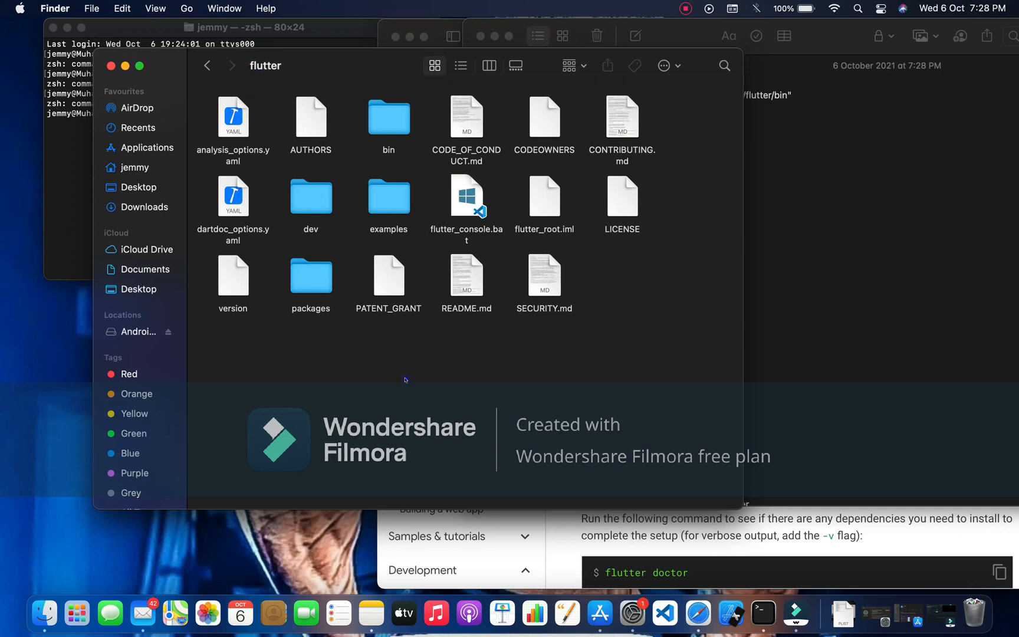
# Get Info on the flutter folder, showing it lives inside the development directory
pyautogui.rightClick(404, 380)
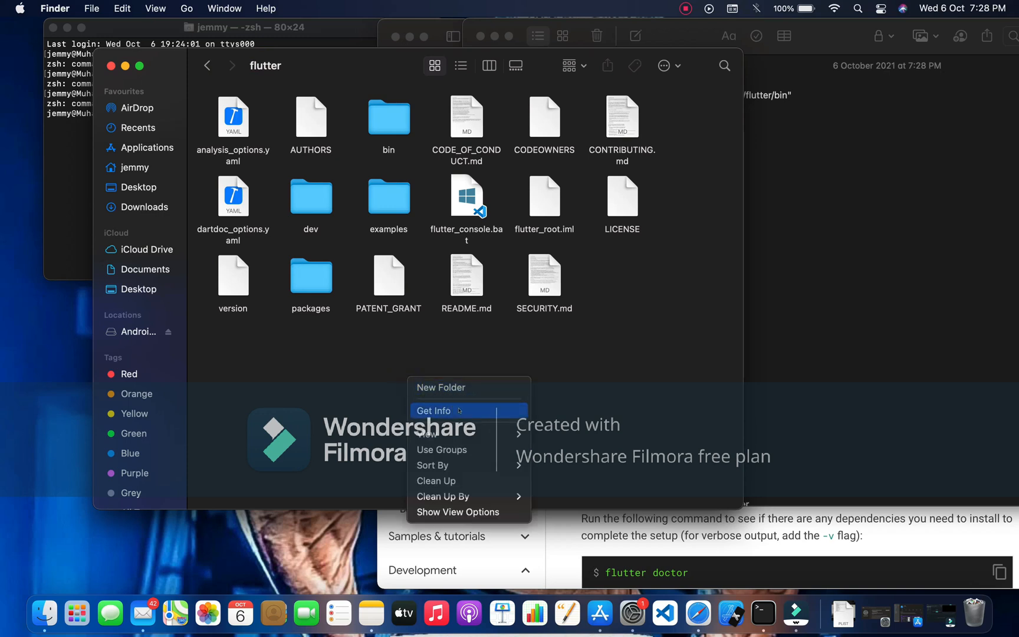
pyautogui.click(434, 410)
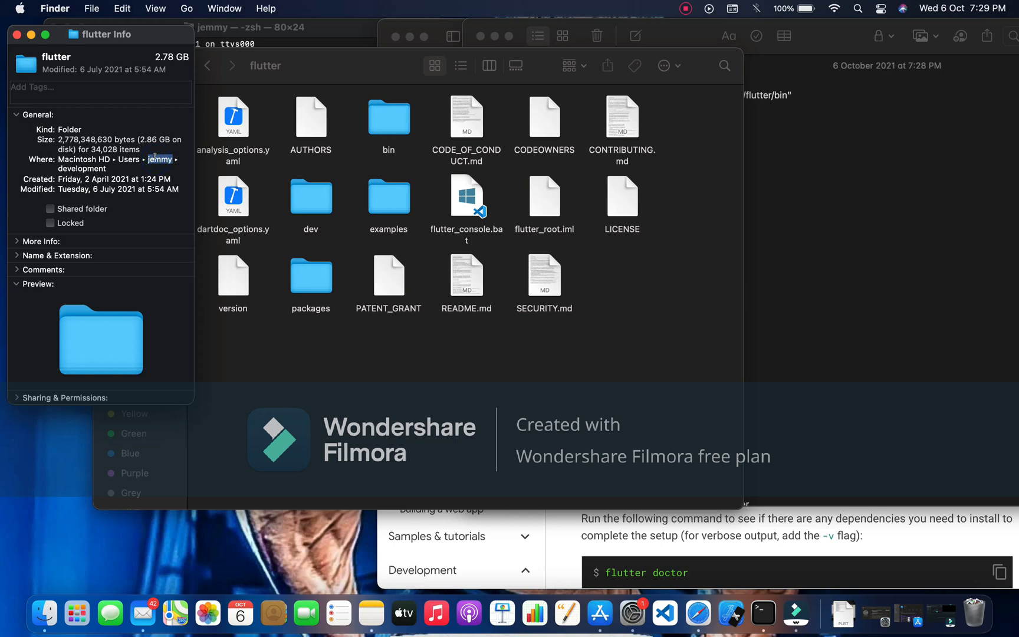
pyautogui.rightClick(158, 159)
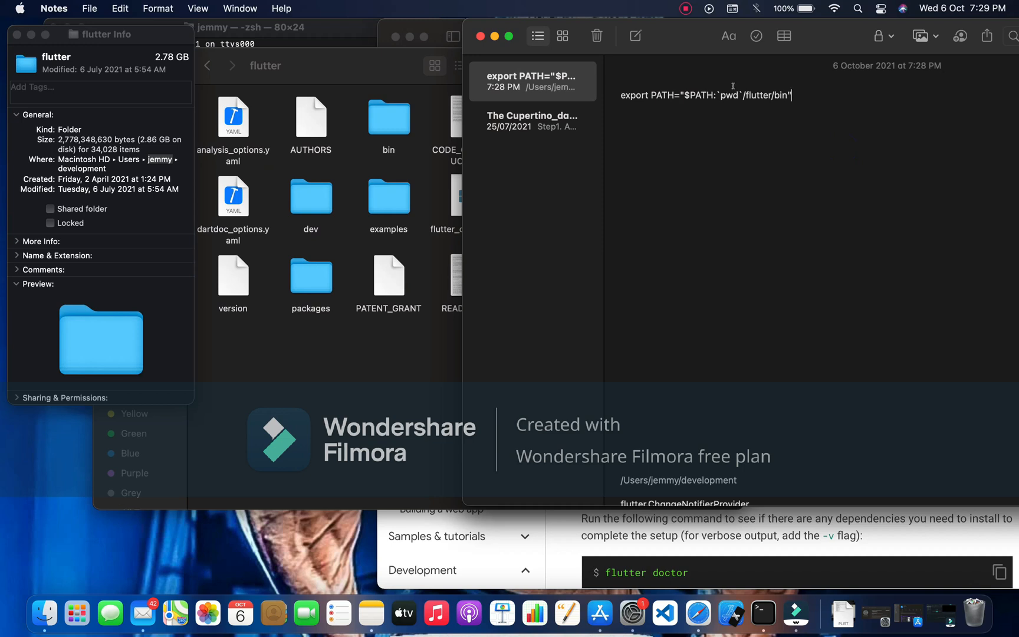
# Swap `pwd` in the note for the absolute path /Users/jemmy/development
pyautogui.doubleClick(729, 95)
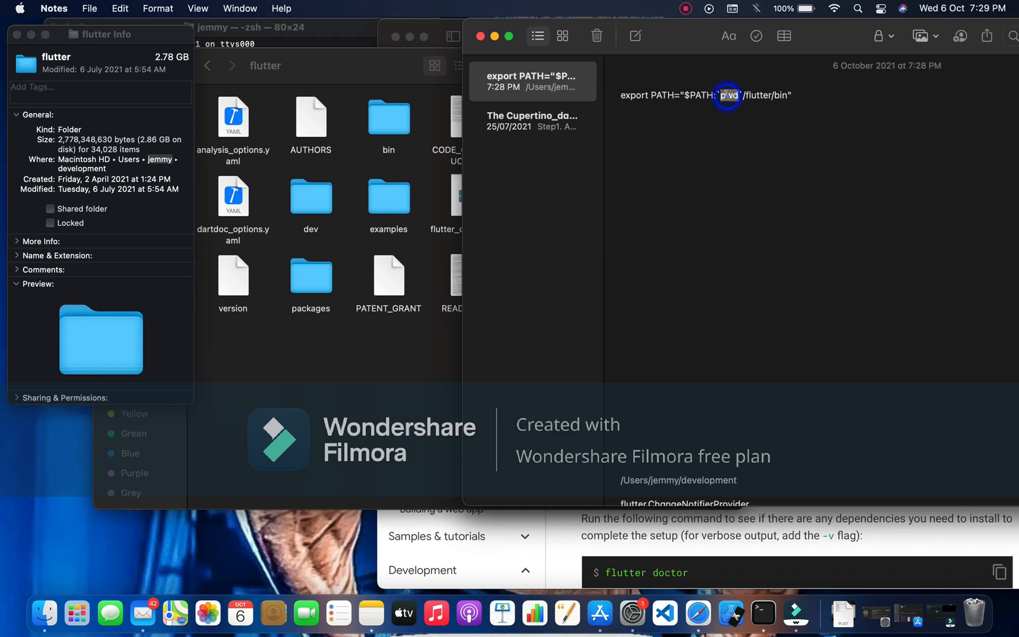
pyautogui.write('Users/jemmy/development')
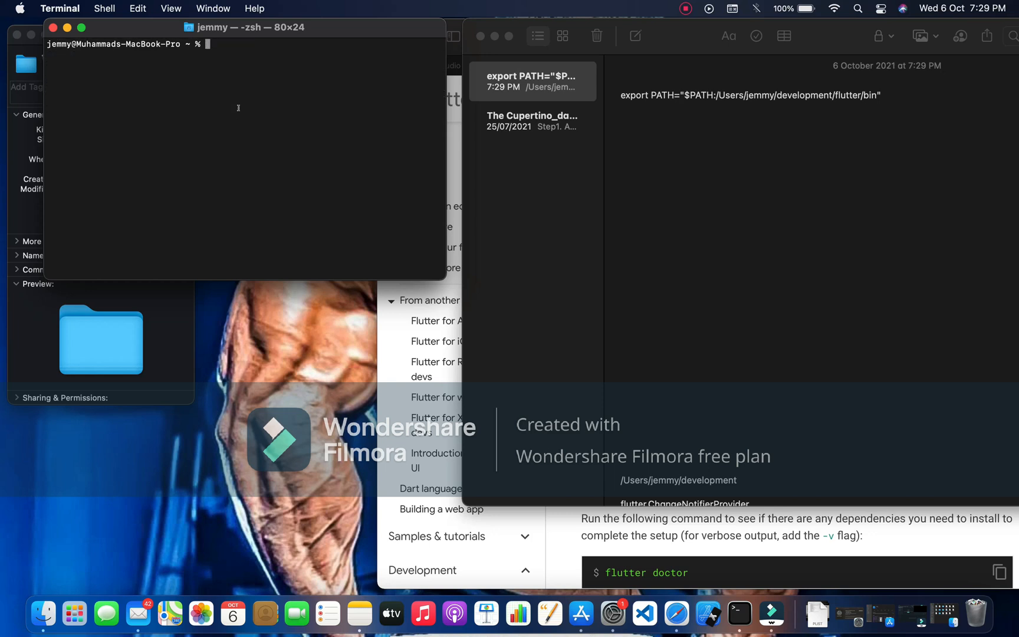
# Open ~/.zshrc in vim, revealing a PATH line ending /flutter/flutter/bin
pyautogui.write('vim')
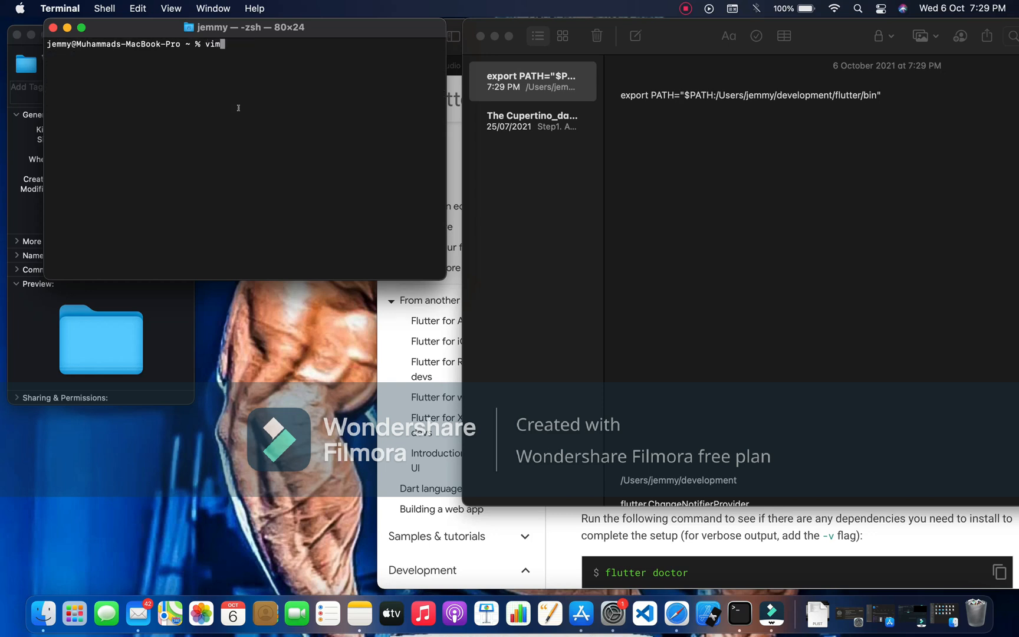
pyautogui.write('~')
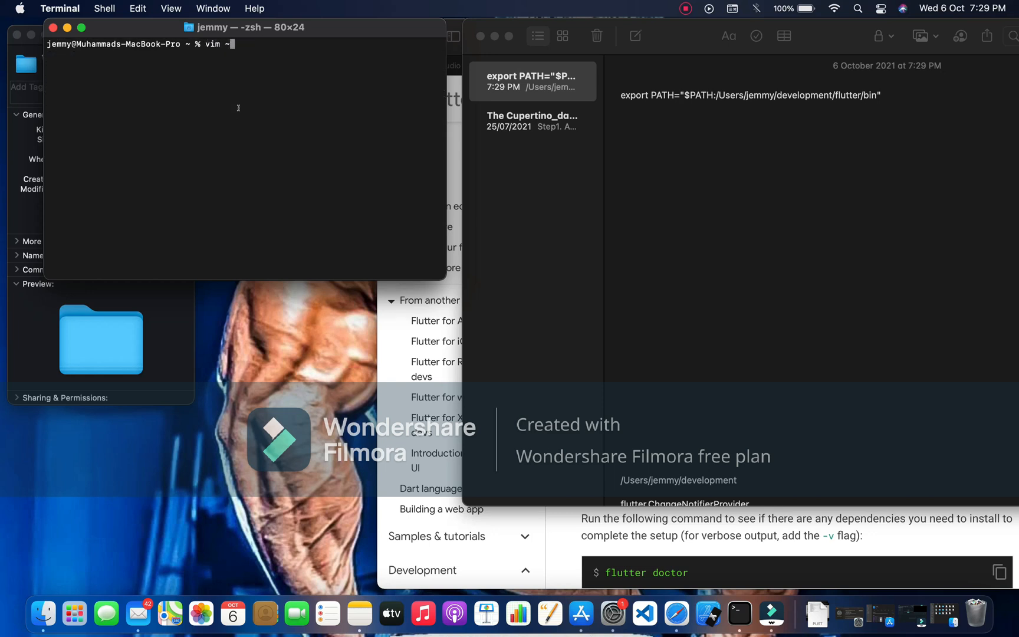
pyautogui.write('/.')
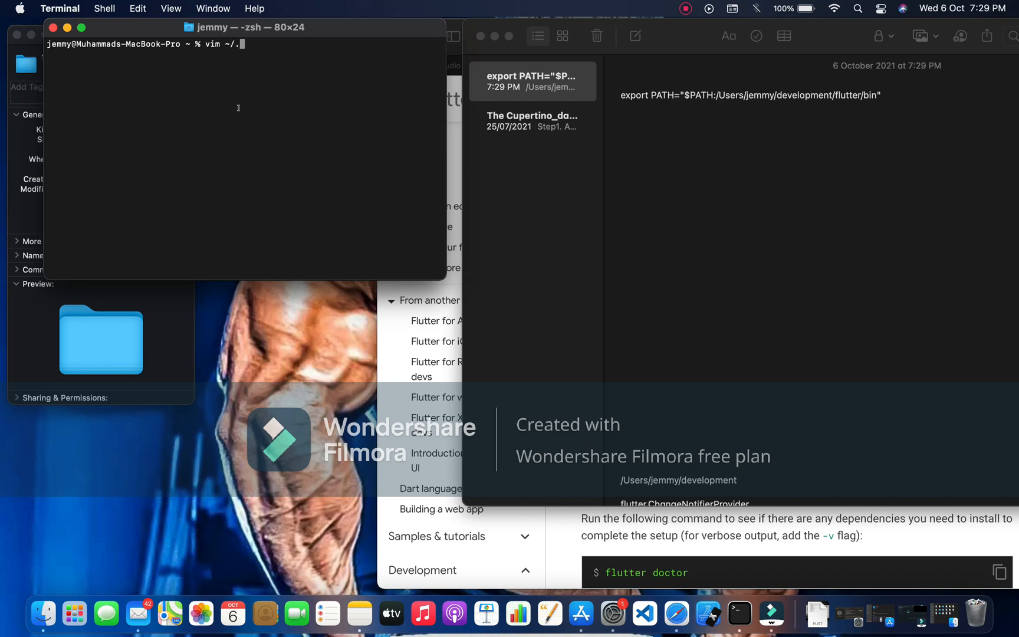
pyautogui.write('s')
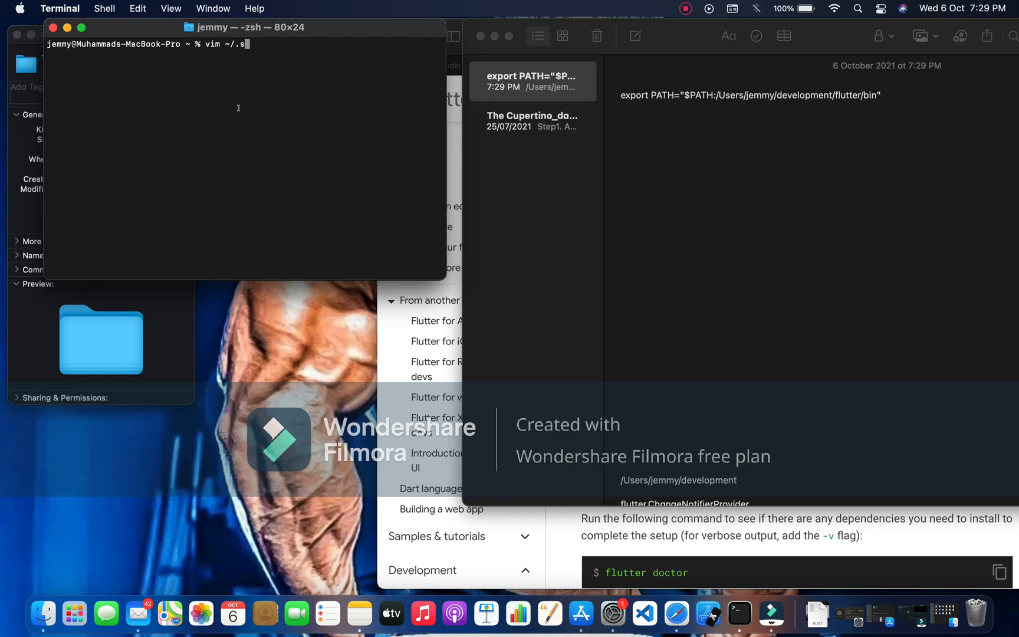
pyautogui.write('zs')
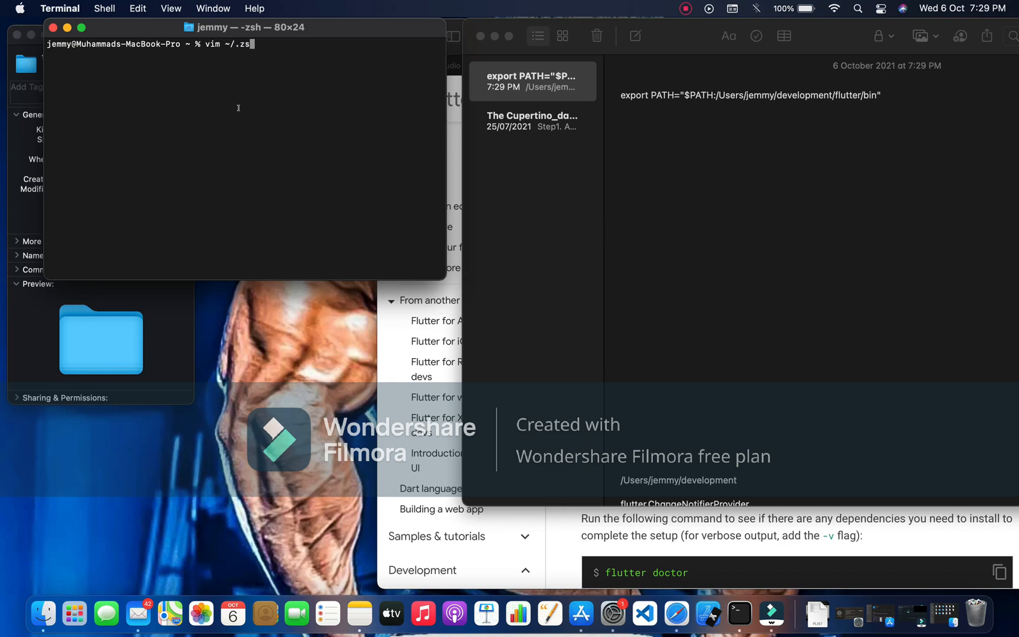
pyautogui.write('h')
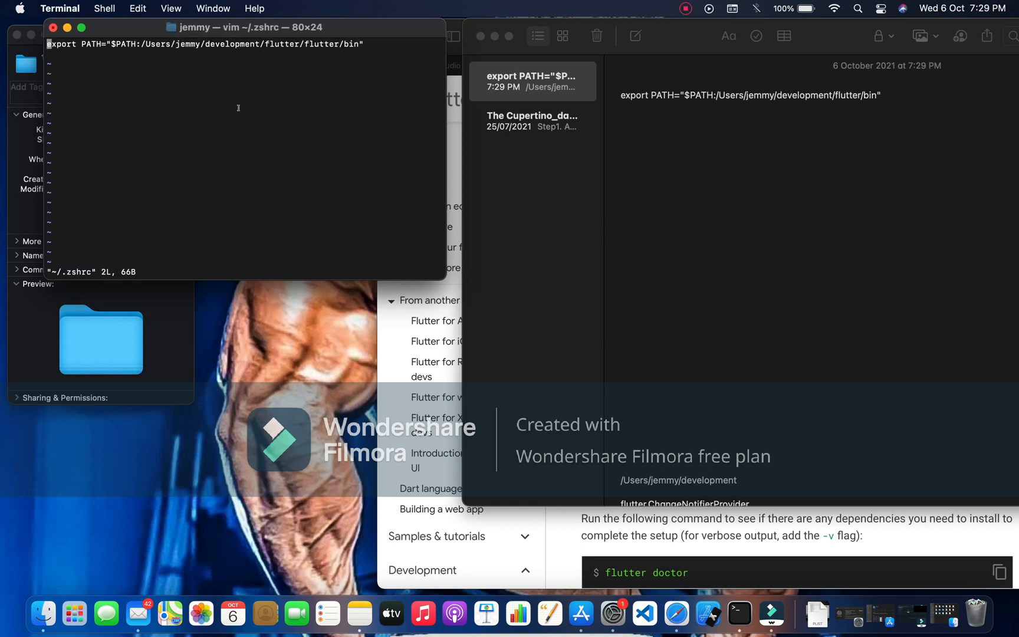
pyautogui.moveTo(227, 172)
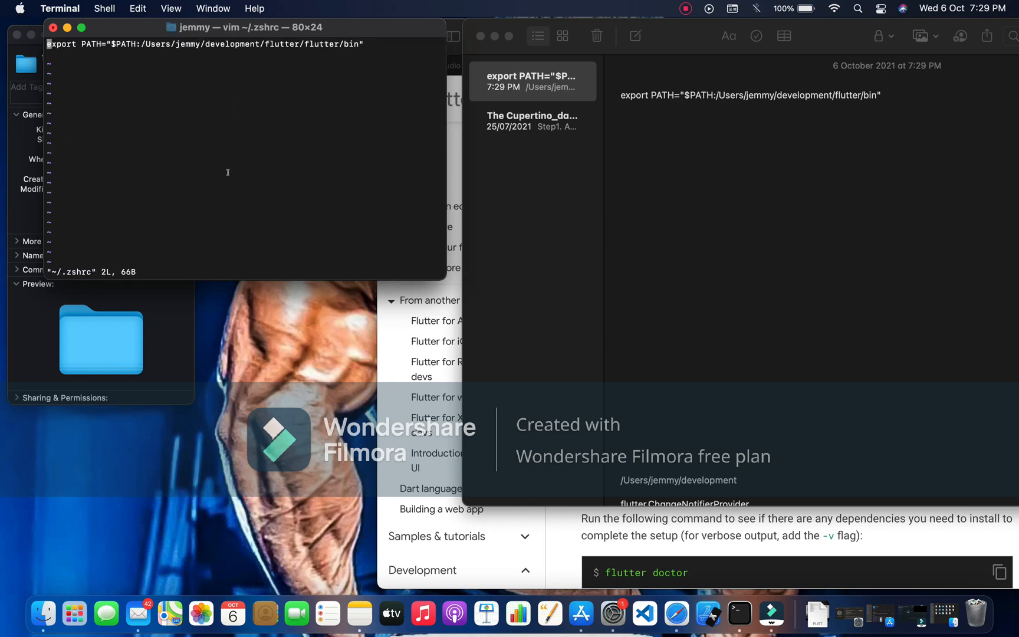
pyautogui.moveTo(138, 241)
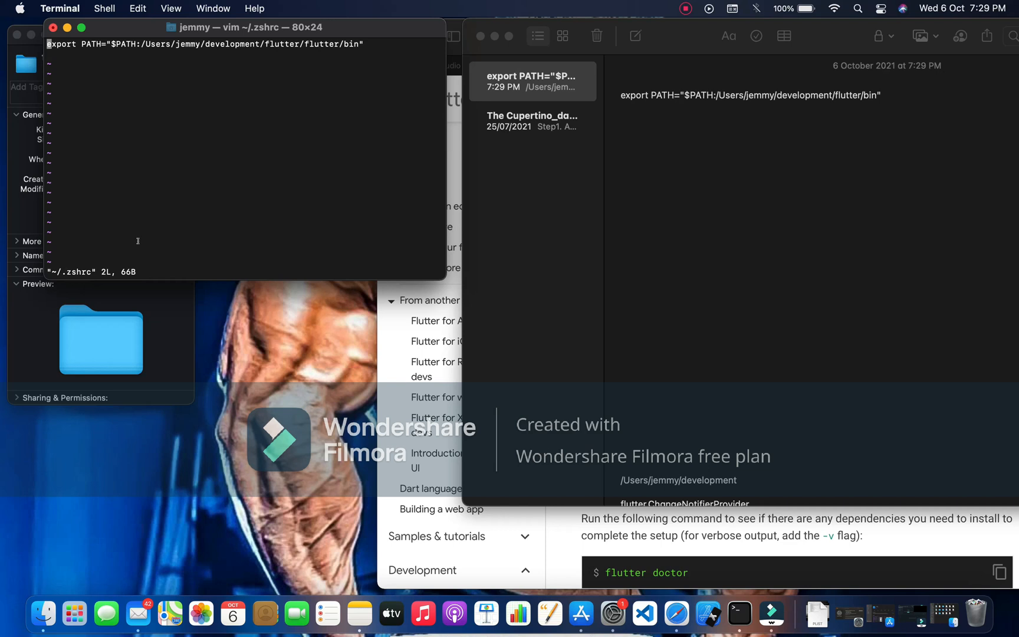
# Erase the doubled flutter path so the export line ends /development/flutter/bin
pyautogui.press('i')
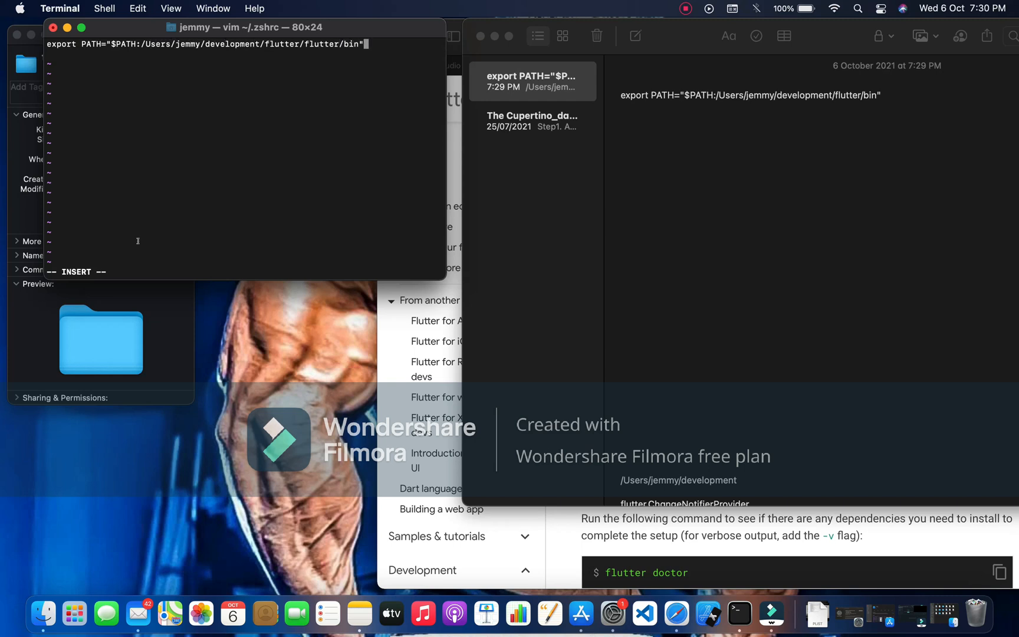
pyautogui.press('BackSpace')
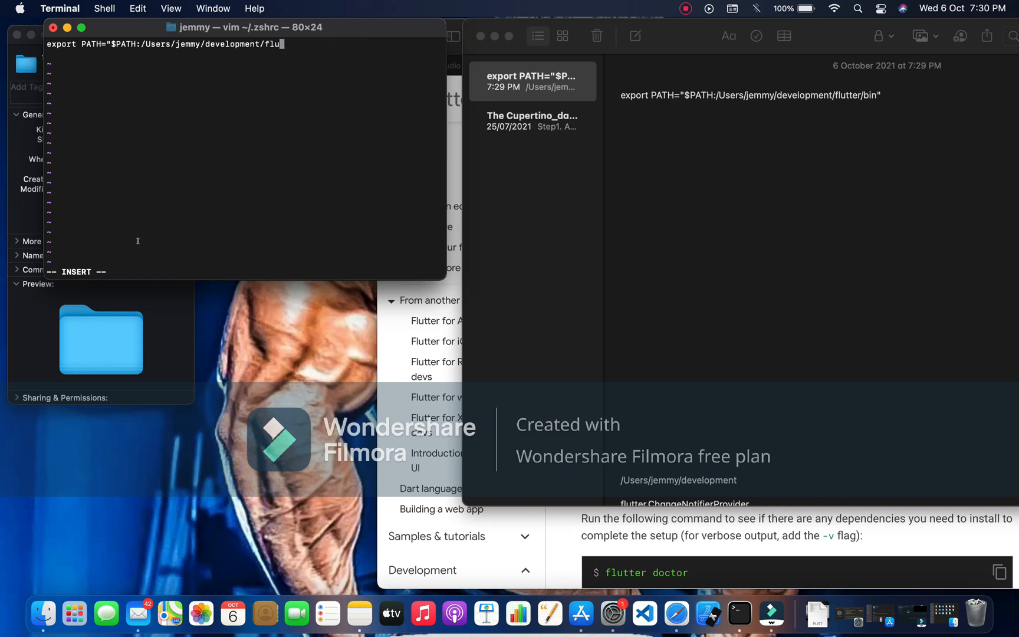
pyautogui.press('backspace')
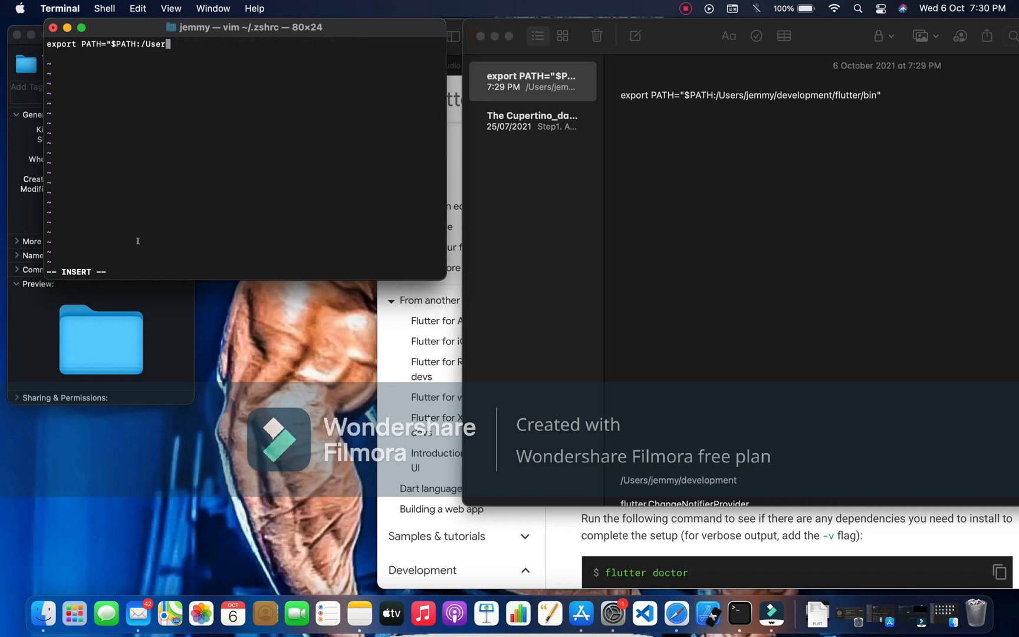
pyautogui.press('Backspace')
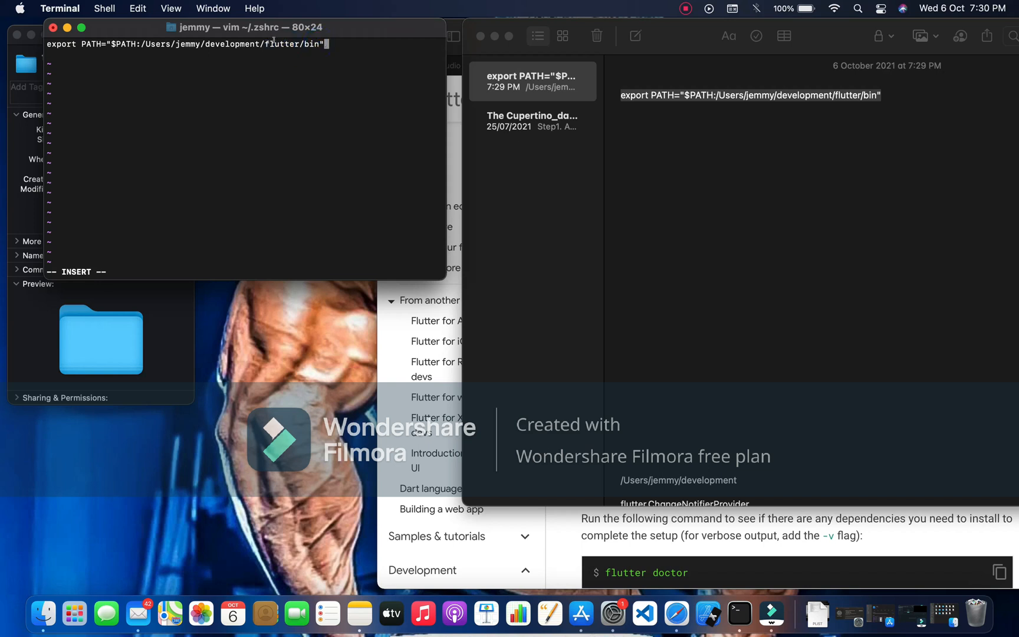
pyautogui.doubleClick(280, 44)
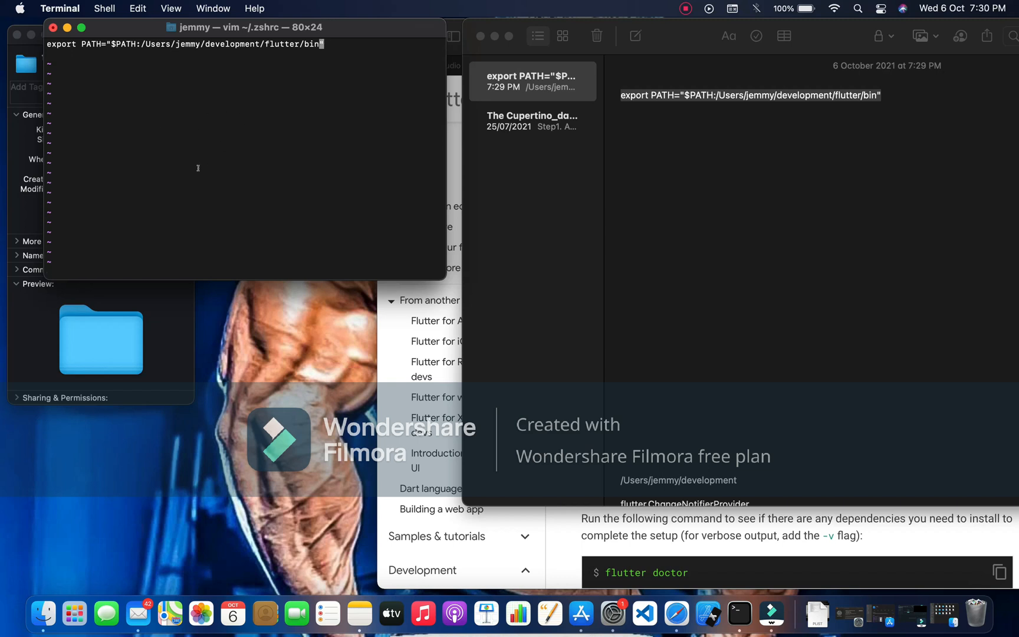
pyautogui.moveTo(198, 171)
pyautogui.write(':')
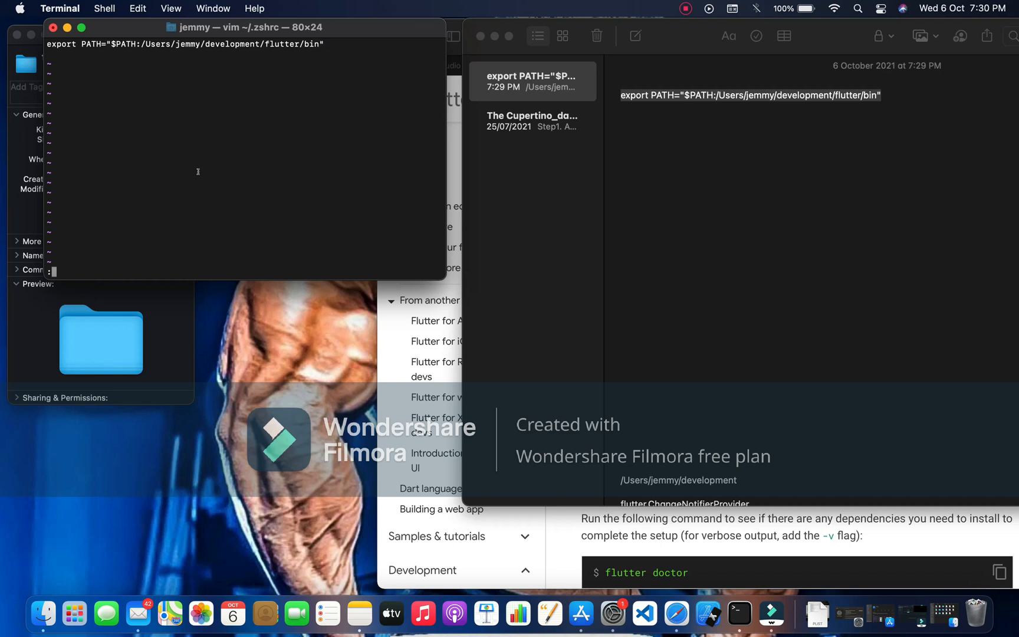
# Save and quit ~/.zshrc with :wq!, then begin typing flutter in a fresh shell
pyautogui.write('w')
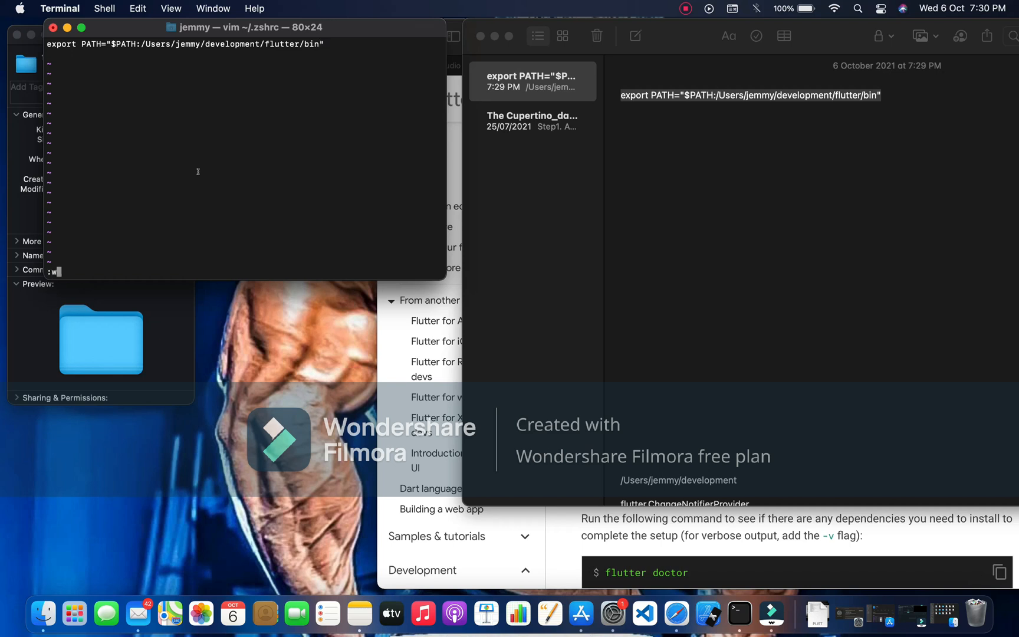
pyautogui.write('q!')
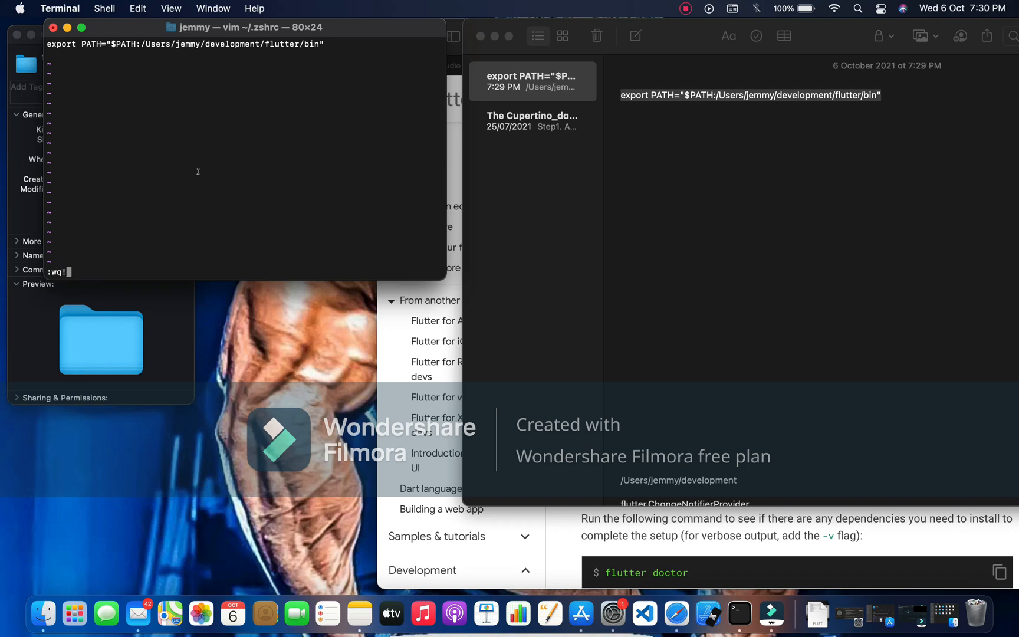
pyautogui.press('Return')
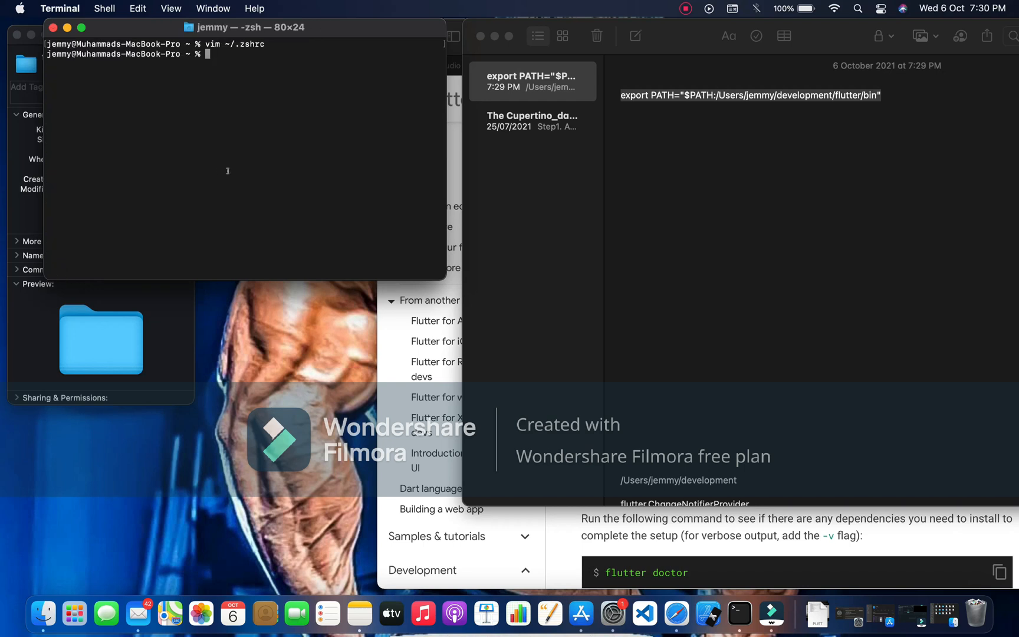
pyautogui.write('flu')
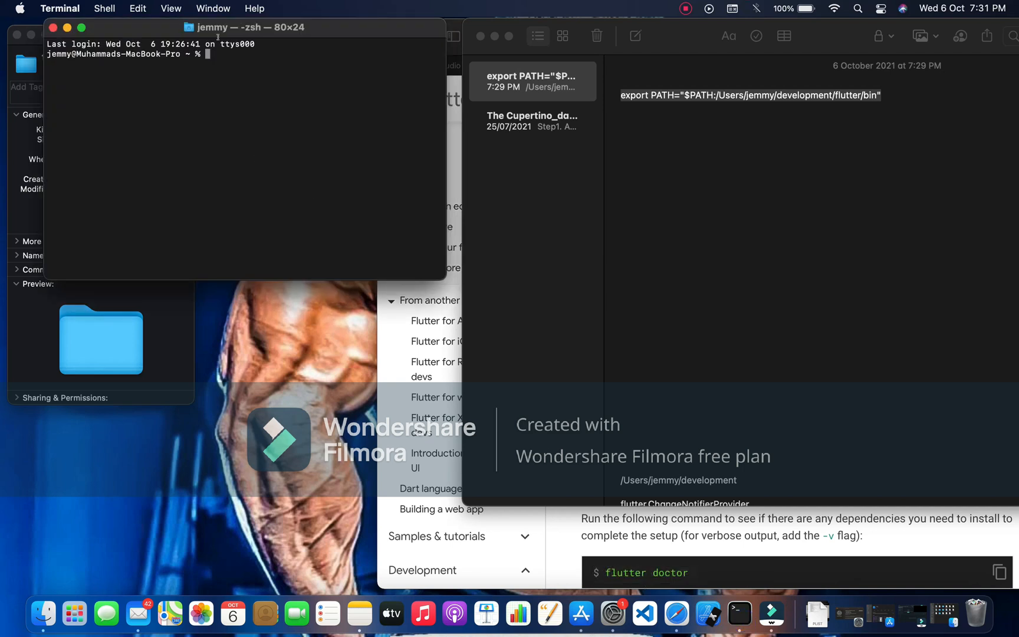
# Type 'flutter docto' at the new session's prompt without running it
pyautogui.write('flutter')
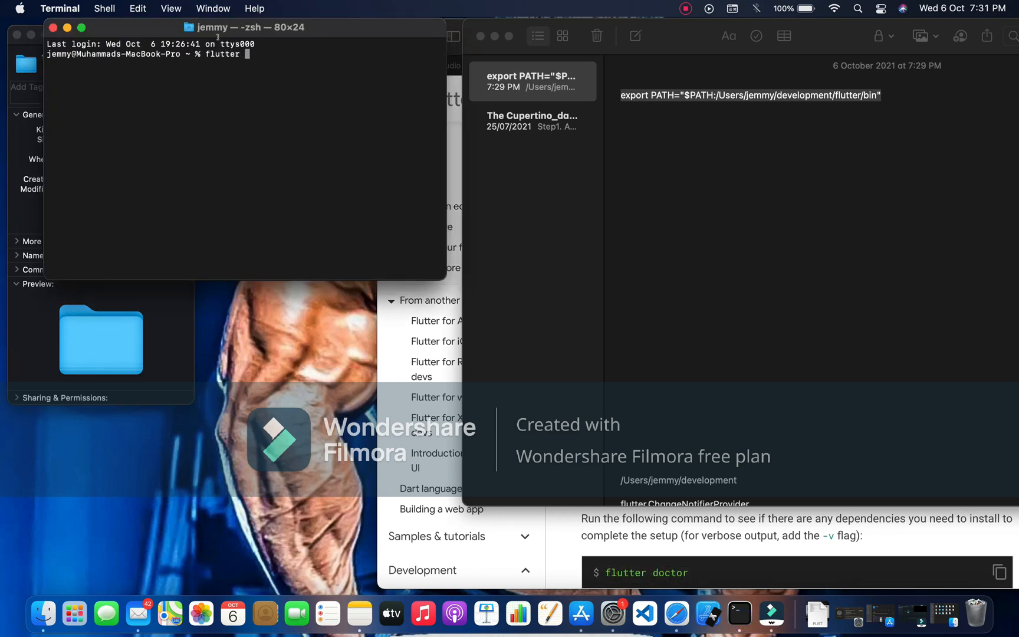
pyautogui.write('docto')
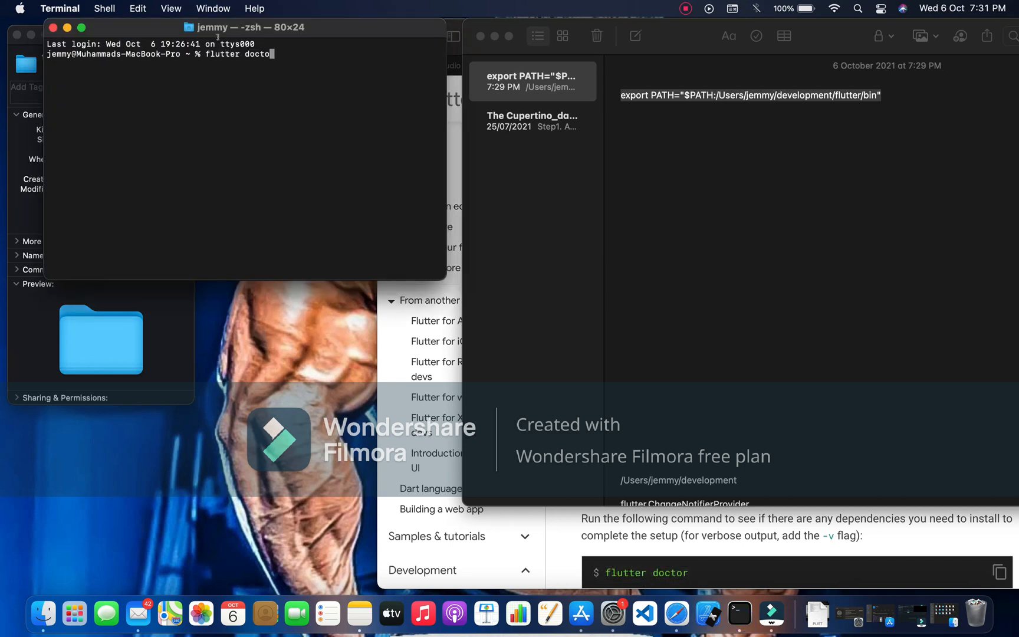